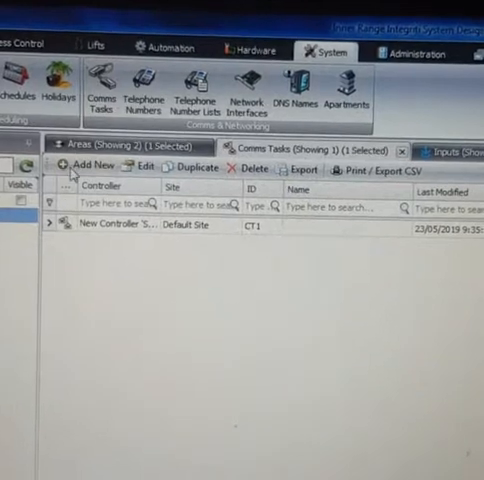
# Add a new comms task, CT2, at the Default Site
pyautogui.click(87, 164)
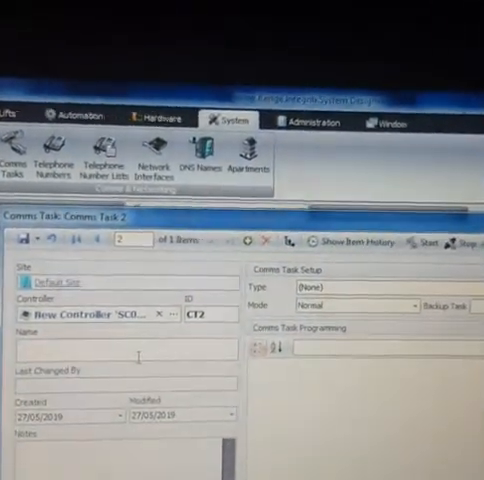
pyautogui.write('Mo')
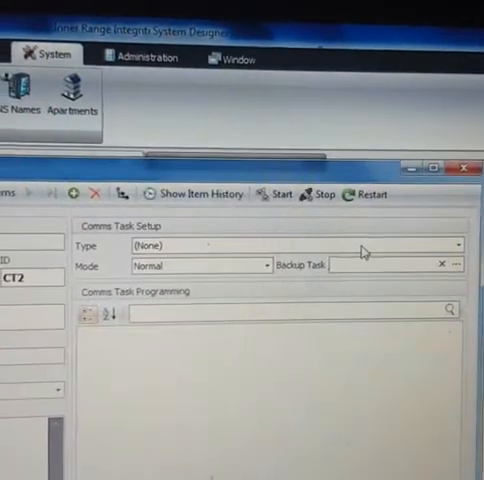
# Make CT2 a GSM comms task with alarms enabled
pyautogui.click(457, 245)
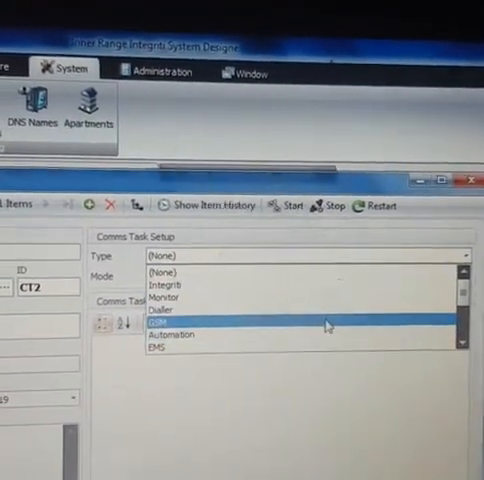
pyautogui.click(160, 320)
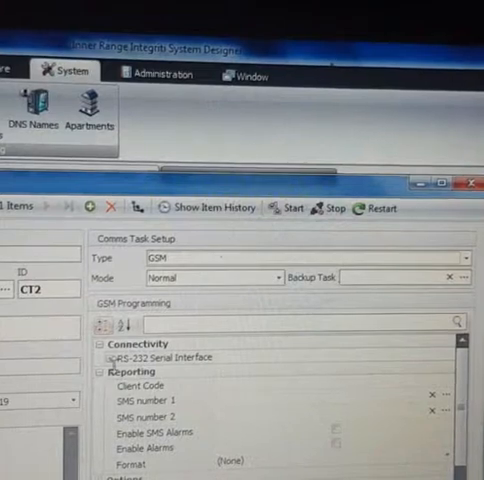
pyautogui.click(114, 357)
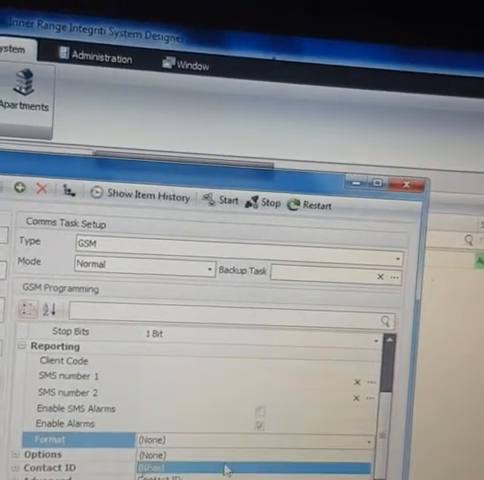
# Choose the alarm reporting protocol in the Format dropdown
pyautogui.click(160, 468)
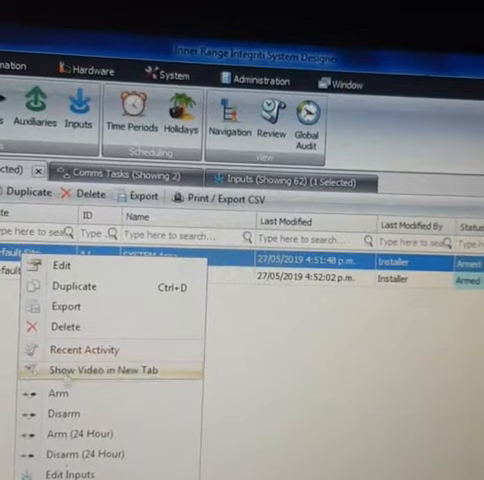
# Disarm the SYSTEM Area, leaving the Office Alarm Area armed
pyautogui.click(63, 413)
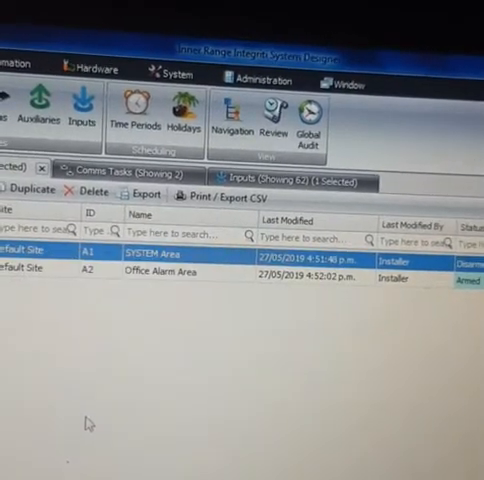